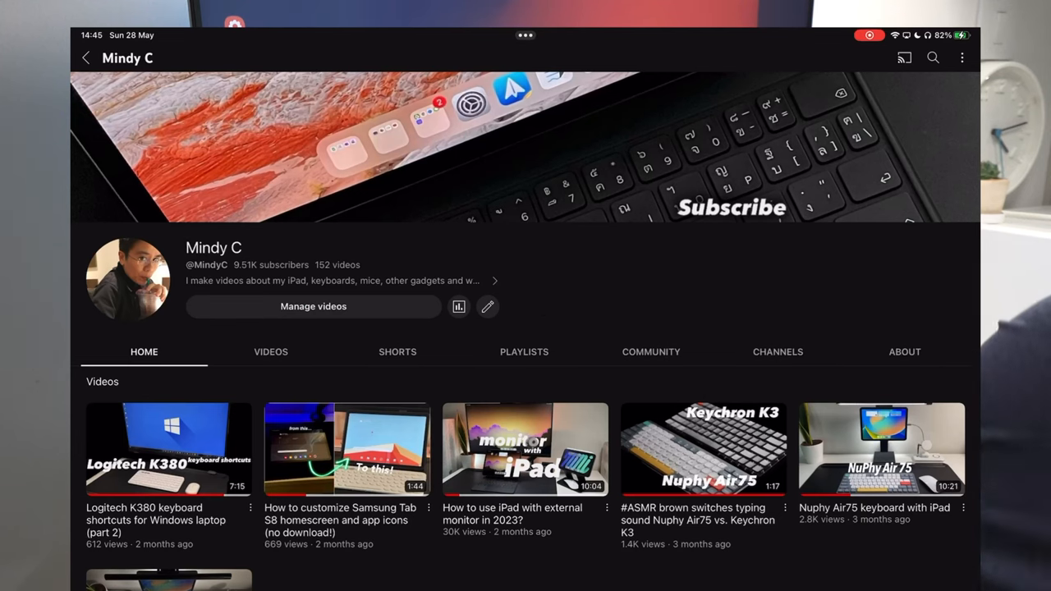
# Show the Settings General page on the external monitor.
pyautogui.click(525, 450)
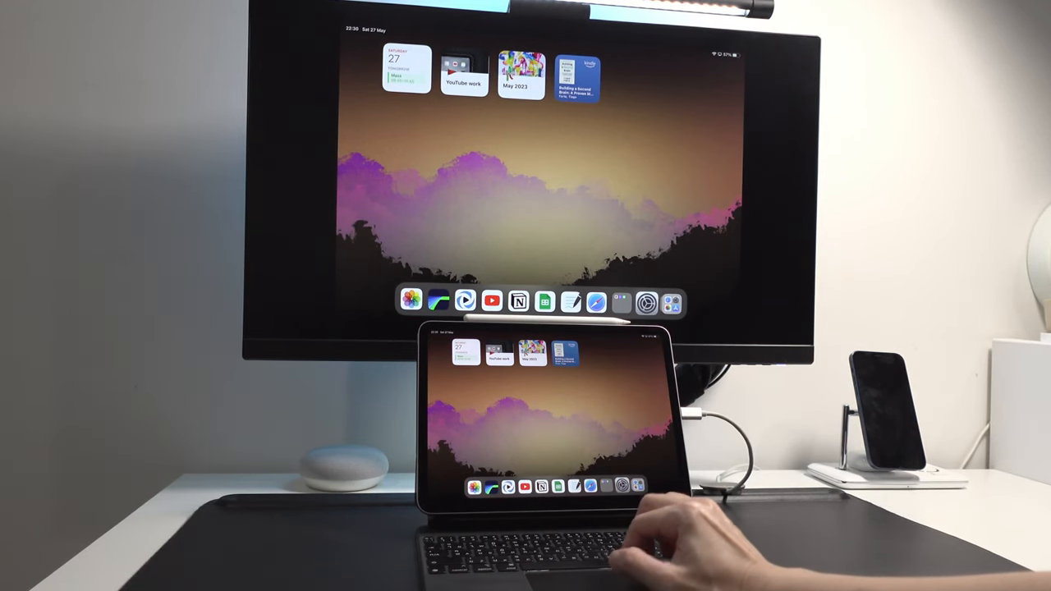
pyautogui.click(647, 302)
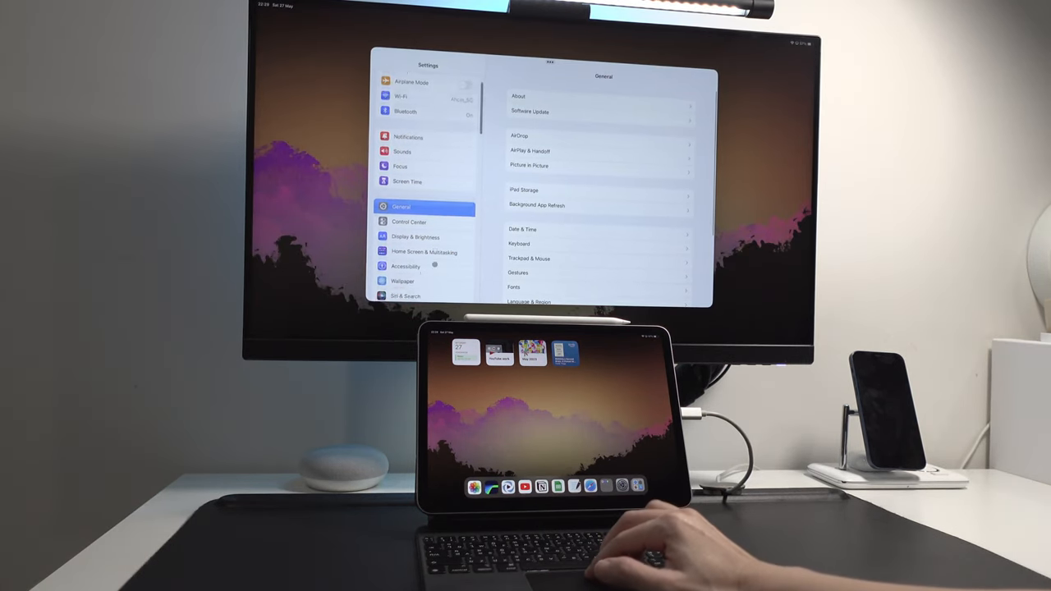
pyautogui.scroll(-3)
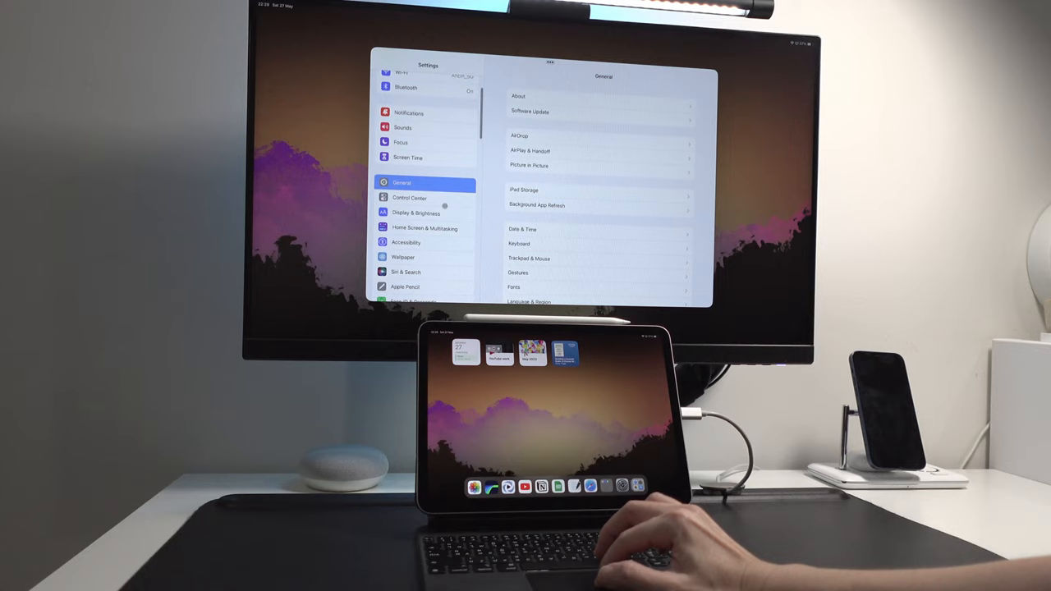
pyautogui.click(417, 213)
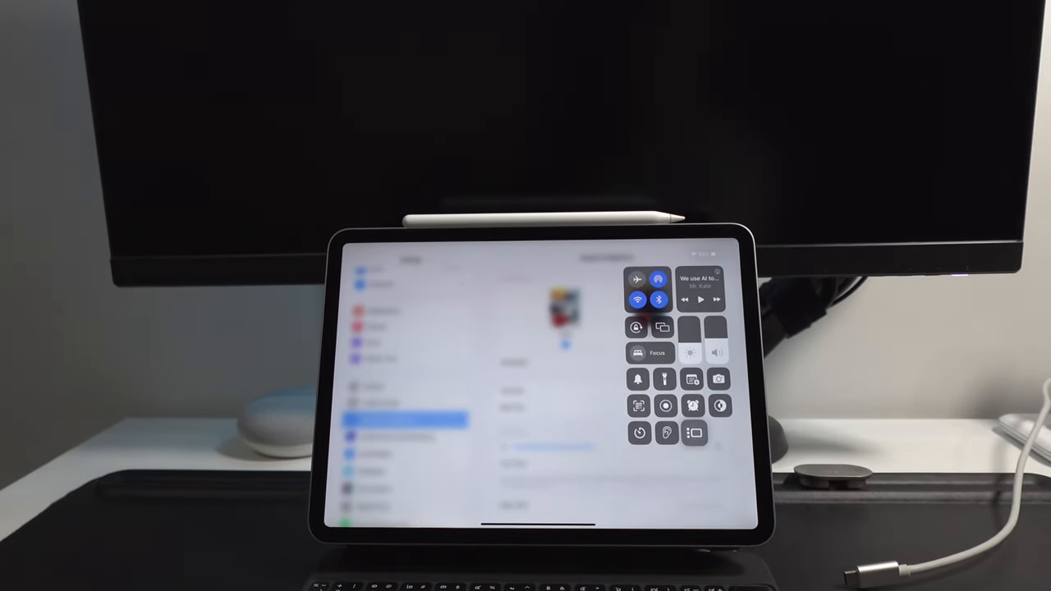
# Swipe down to reveal Control Centre on the iPad while the monitor goes dark.
pyautogui.click(692, 433)
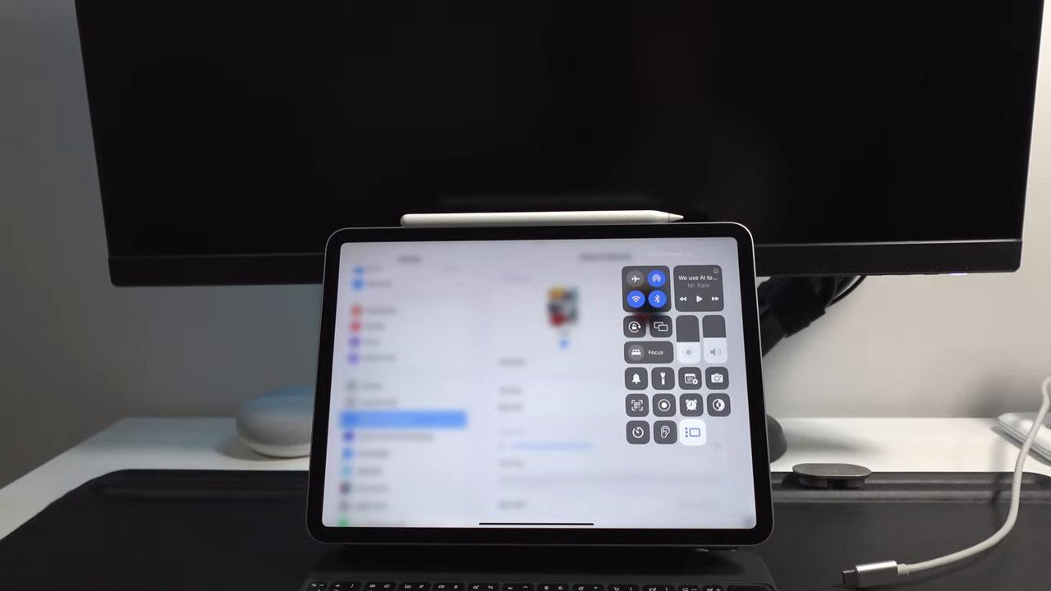
pyautogui.click(693, 433)
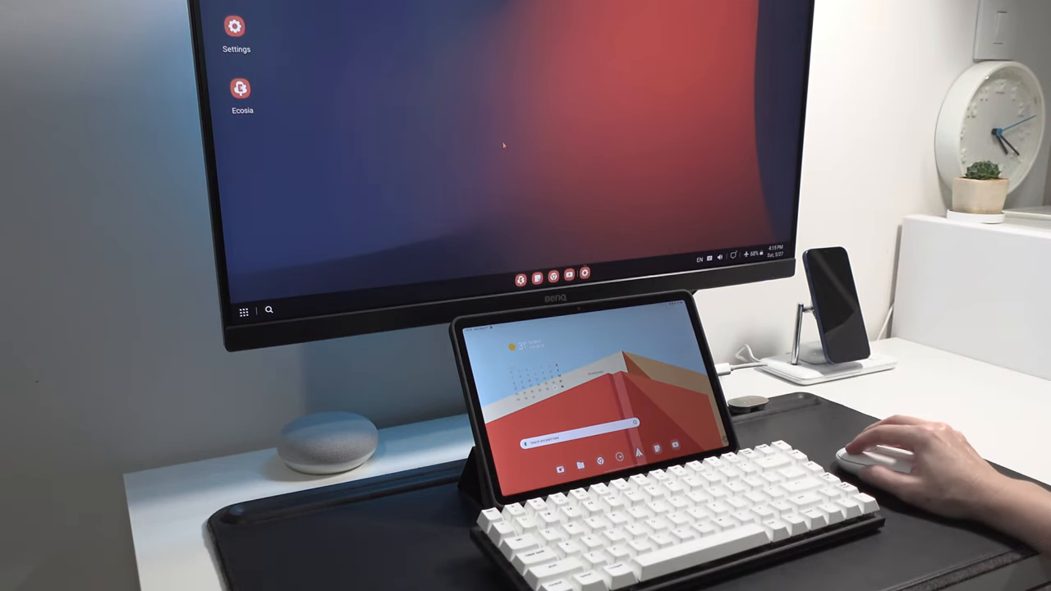
# Bring up Settings on the DeX desktop and select the Samsung DeX section.
pyautogui.click(236, 26)
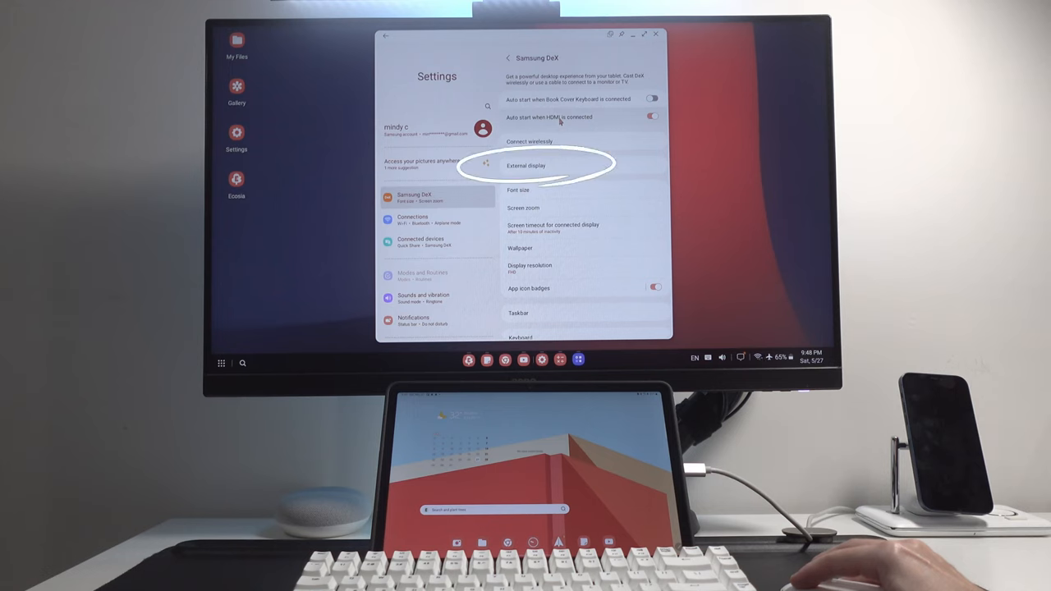
pyautogui.click(525, 164)
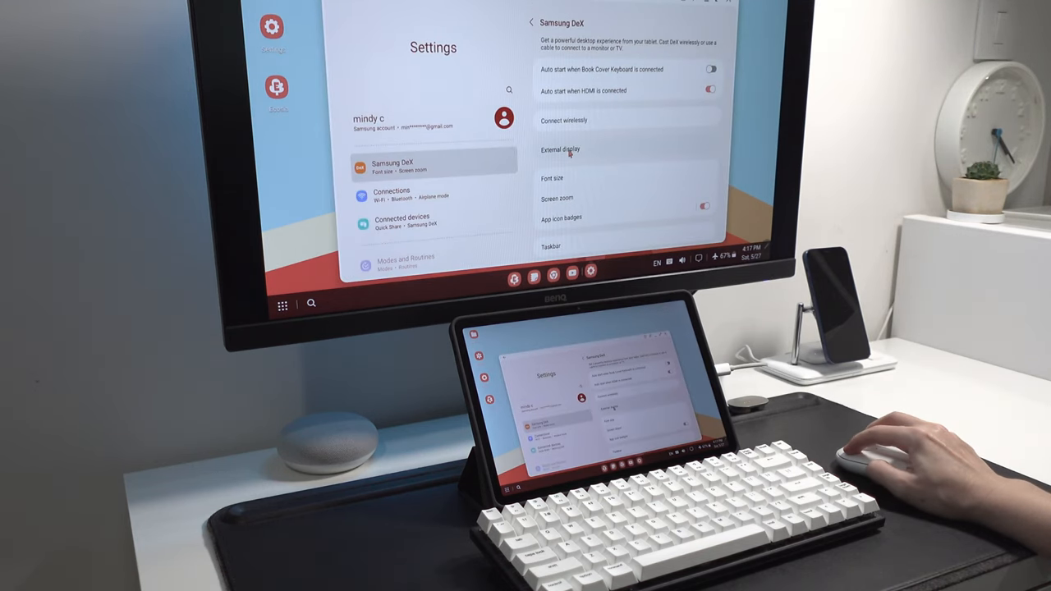
pyautogui.click(561, 150)
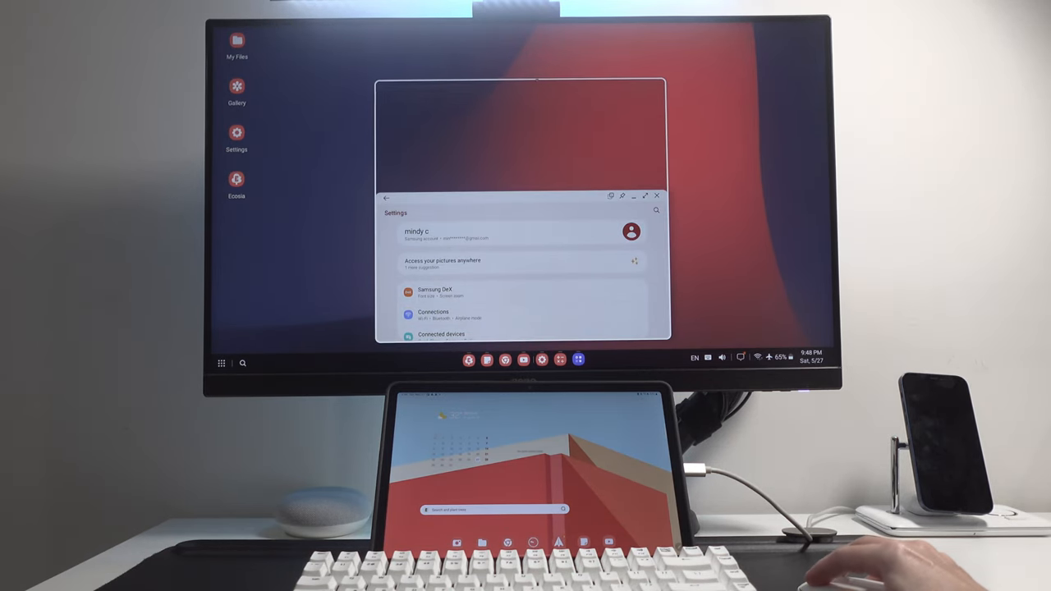
# Go into Connections and Connected devices, searching 'dex' to find the Samsung DeX entry.
pyautogui.click(434, 316)
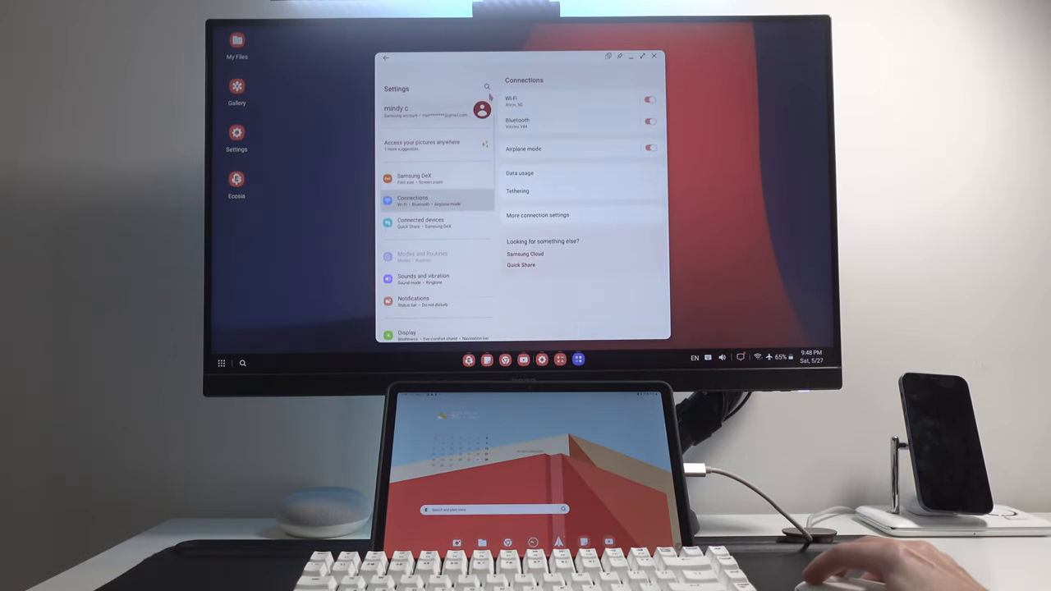
pyautogui.write('dex')
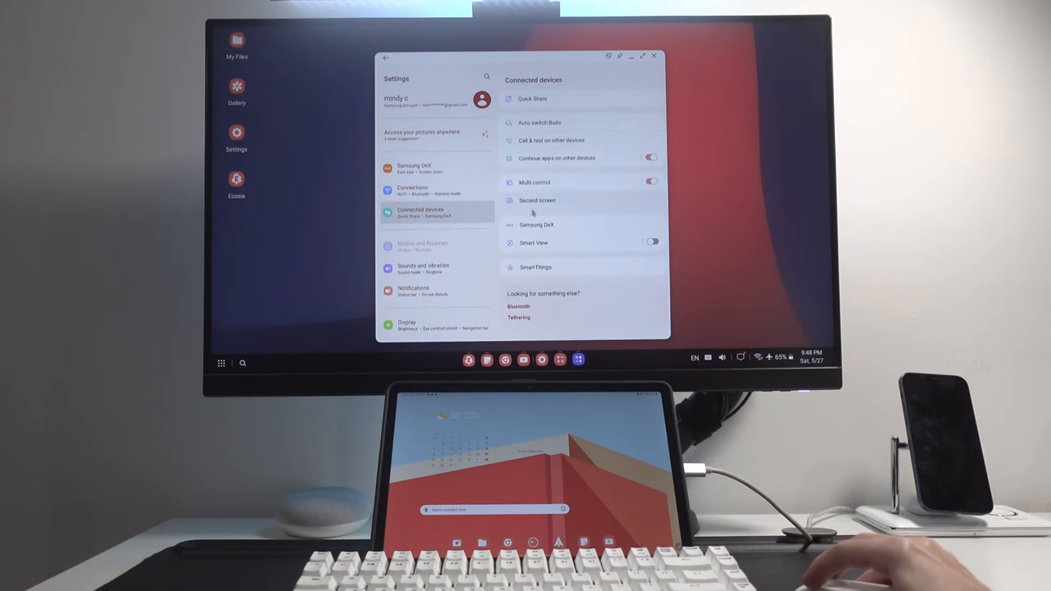
pyautogui.click(537, 223)
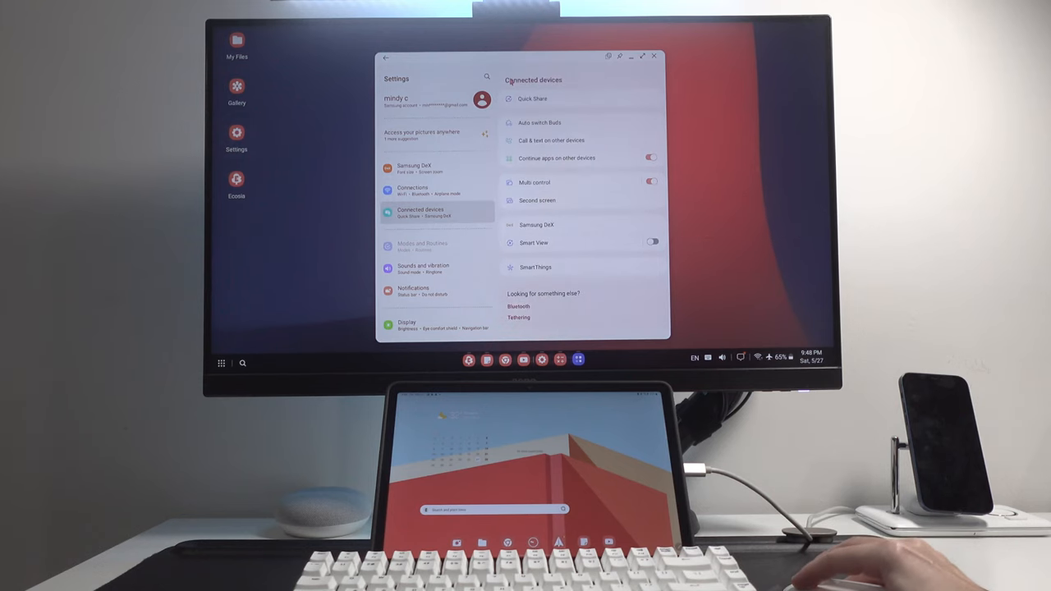
# Enter Samsung DeX > Mouse and trackpad and view the Flow pointer to tablet screen setting.
pyautogui.click(414, 190)
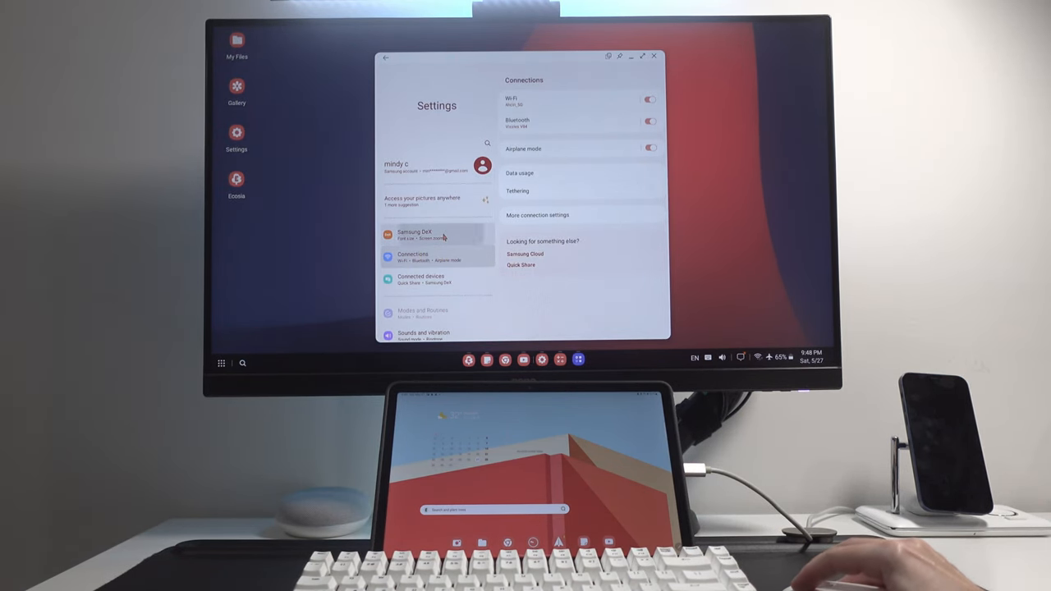
pyautogui.click(414, 233)
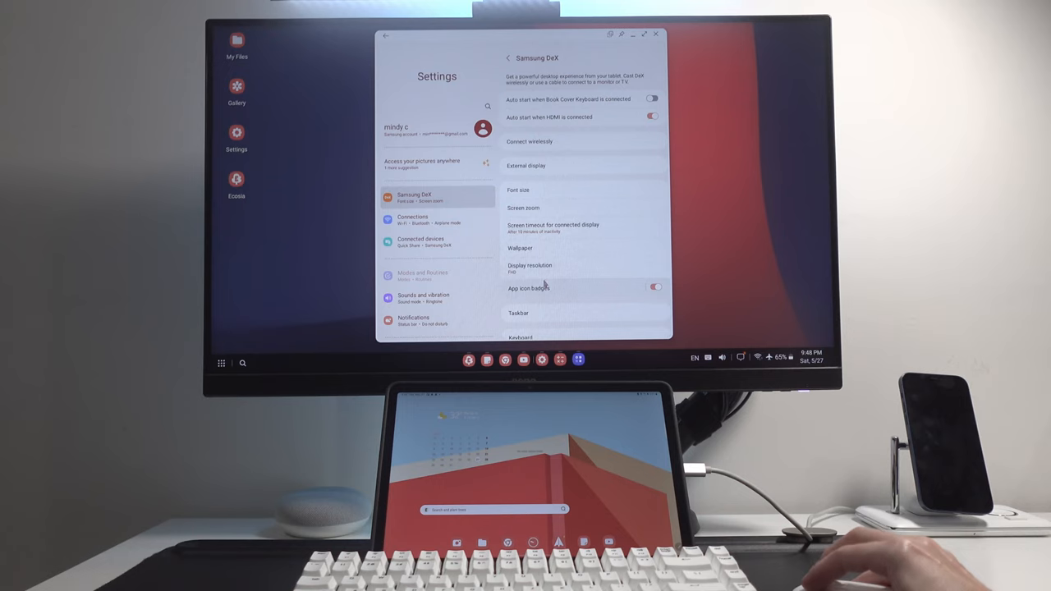
pyautogui.scroll(-3)
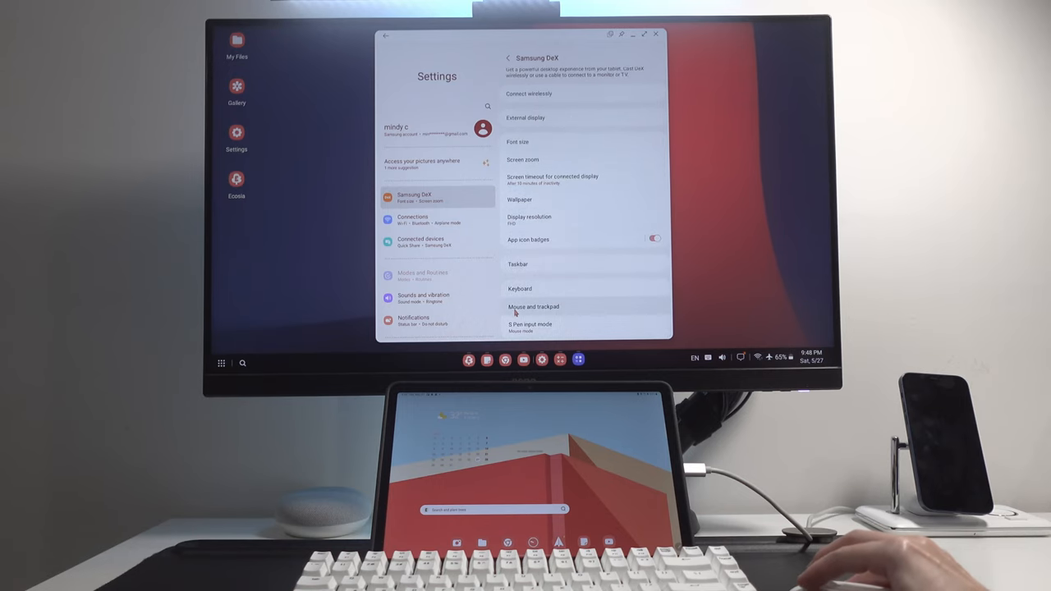
pyautogui.click(532, 307)
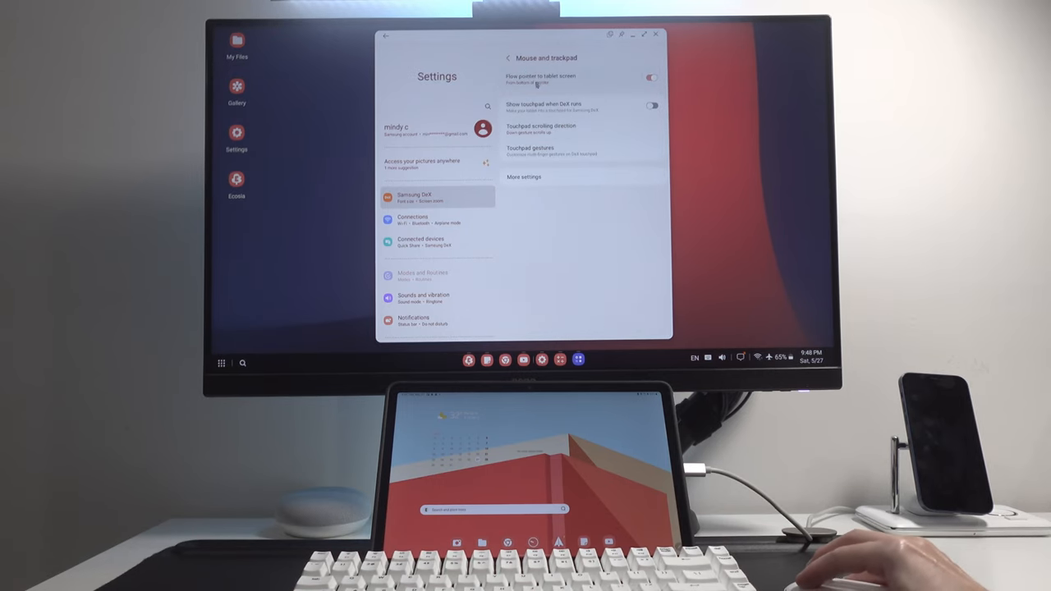
pyautogui.click(509, 57)
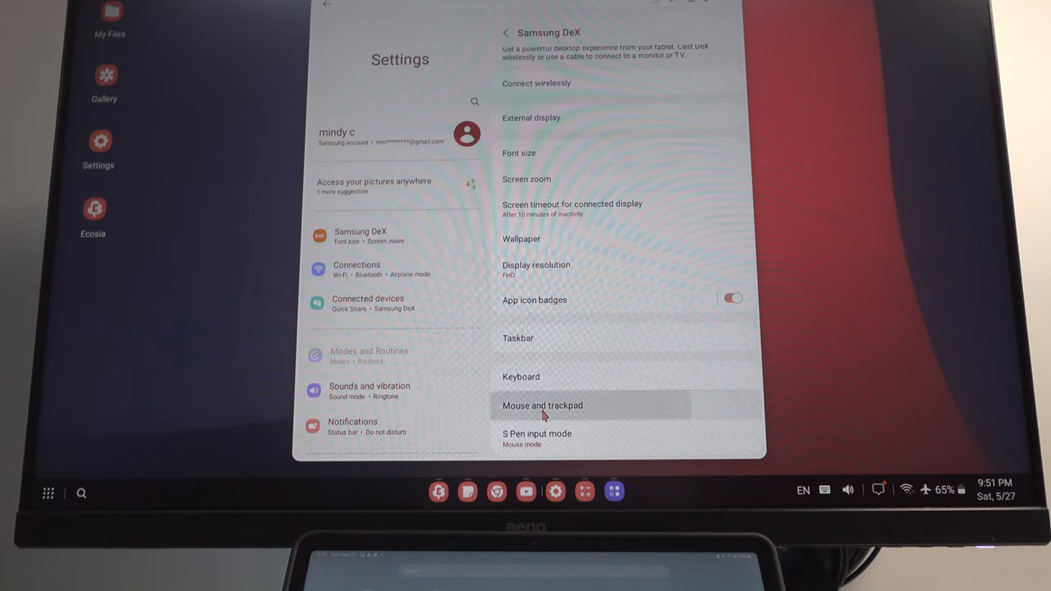
# Review touchpad gestures, then turn pointer flow on, set to From bottom of monitor.
pyautogui.click(542, 404)
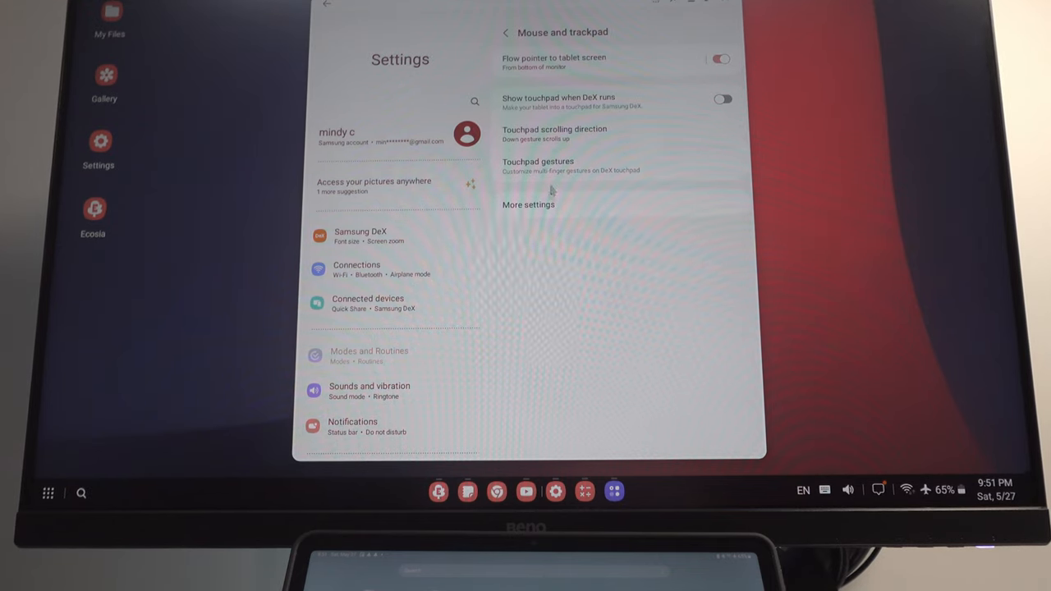
pyautogui.click(554, 57)
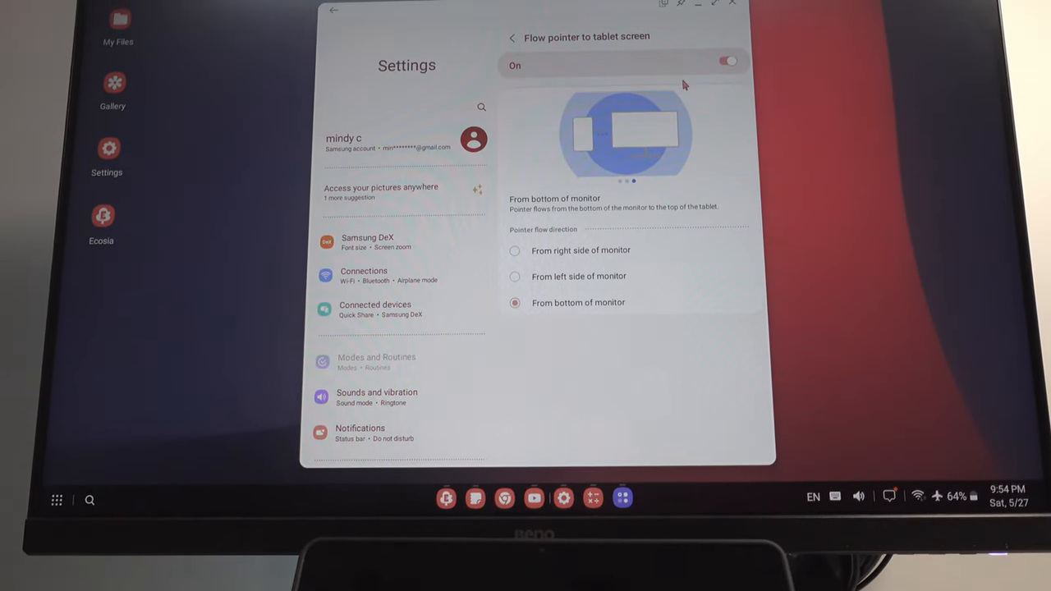
pyautogui.click(512, 36)
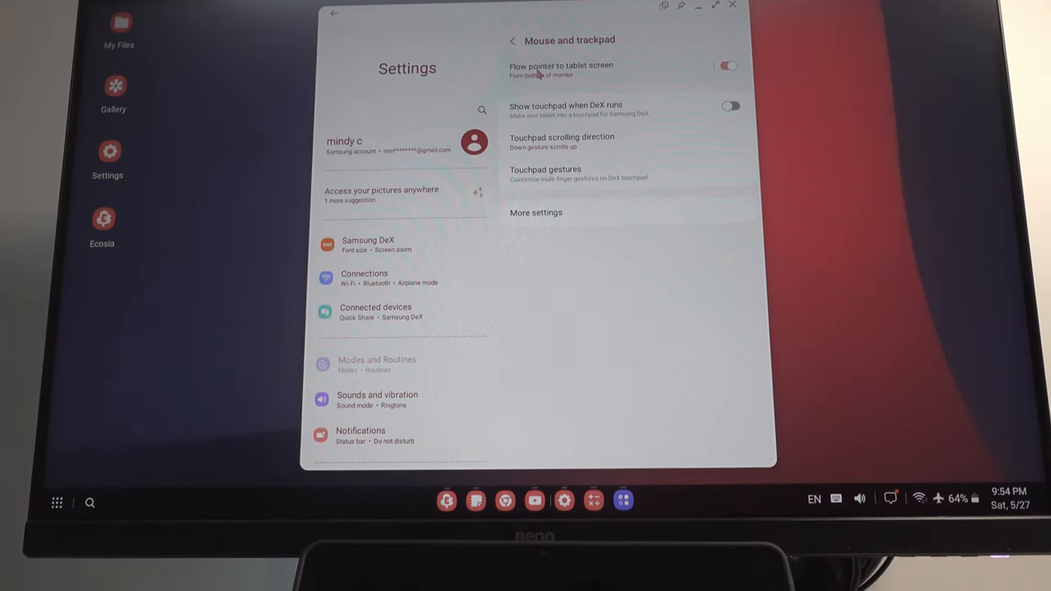
pyautogui.click(562, 69)
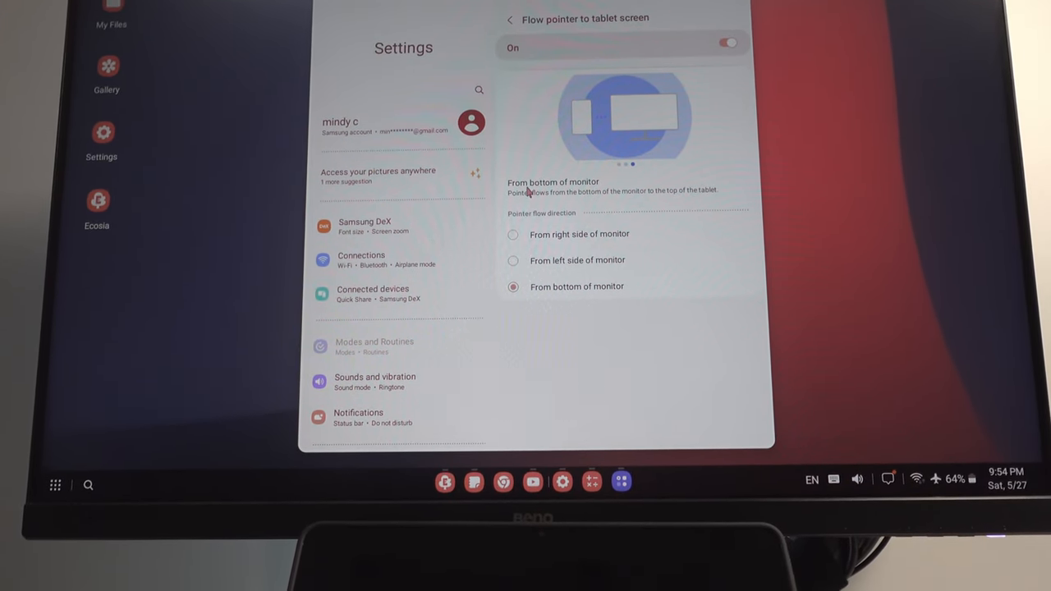
pyautogui.scroll(-3)
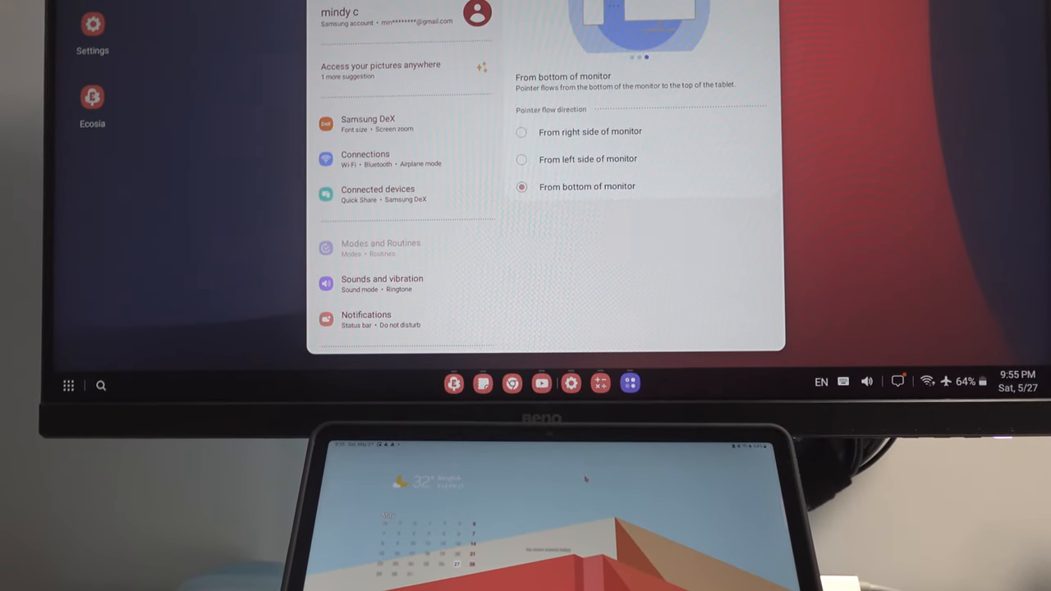
pyautogui.scroll(-3)
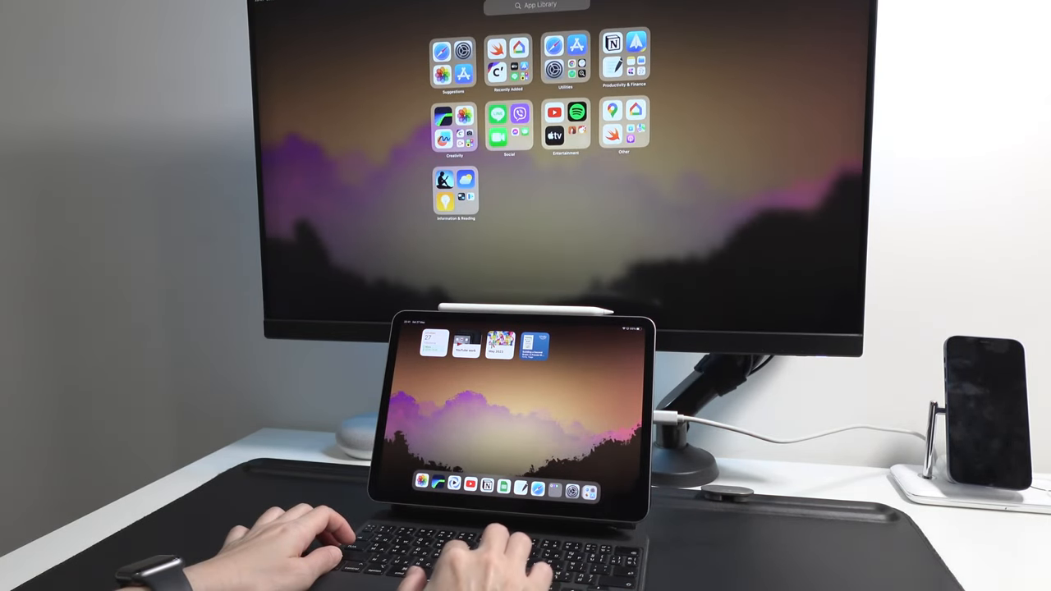
# Show the App Library with its grouped folders on the external monitor.
pyautogui.click(577, 112)
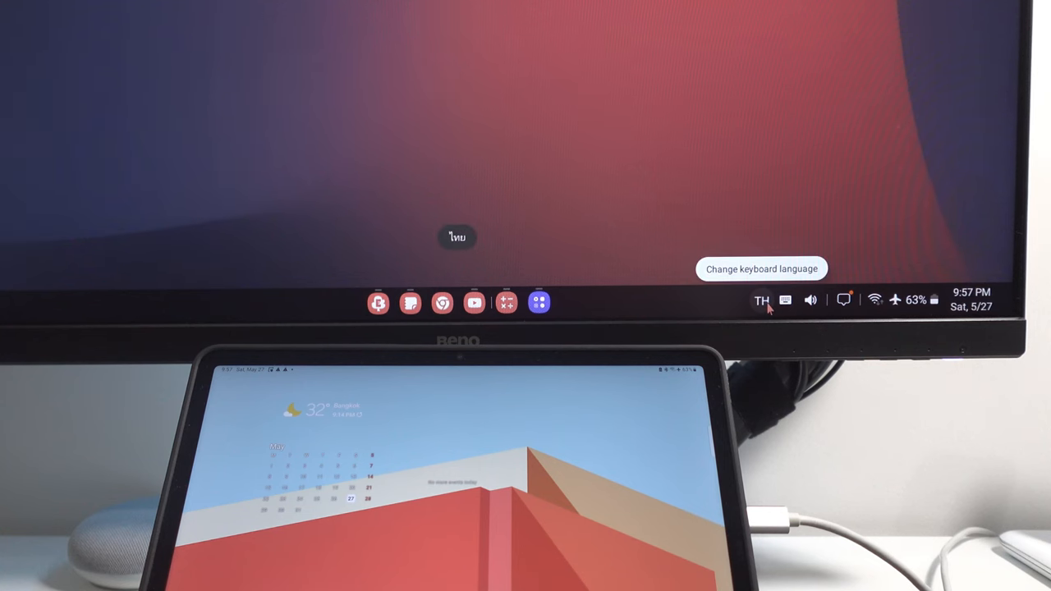
# Switch the taskbar language from TH to EN, dismiss the volume popup and view notifications.
pyautogui.click(760, 299)
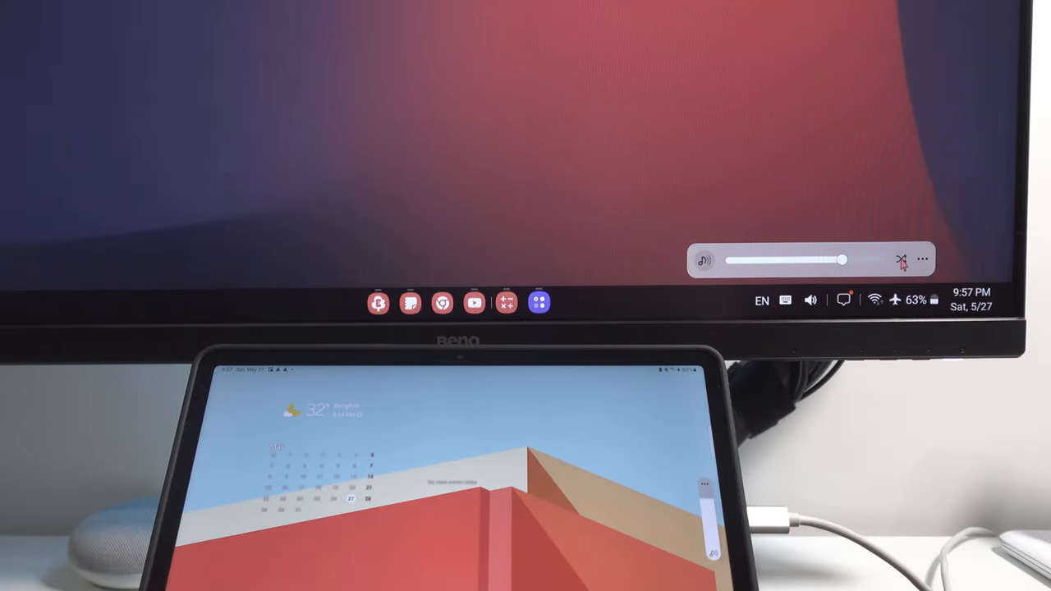
pyautogui.click(874, 299)
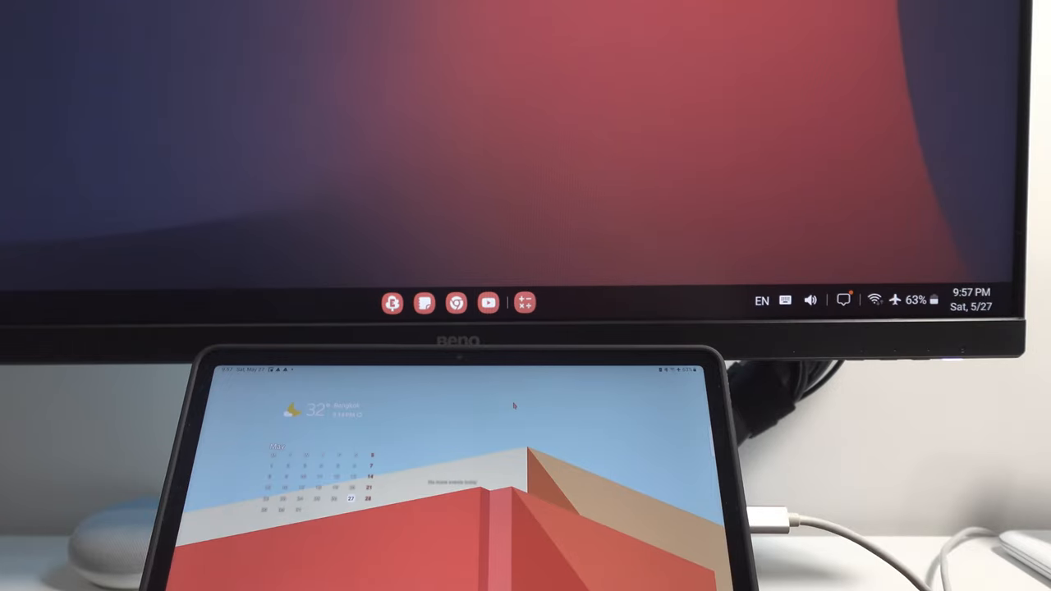
pyautogui.click(972, 299)
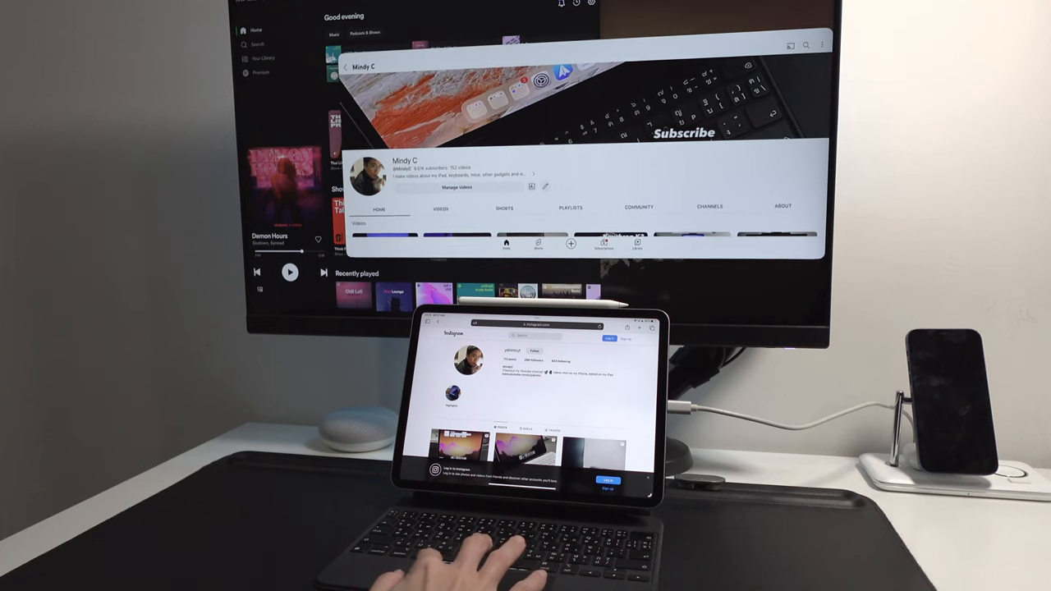
pyautogui.scroll(-3)
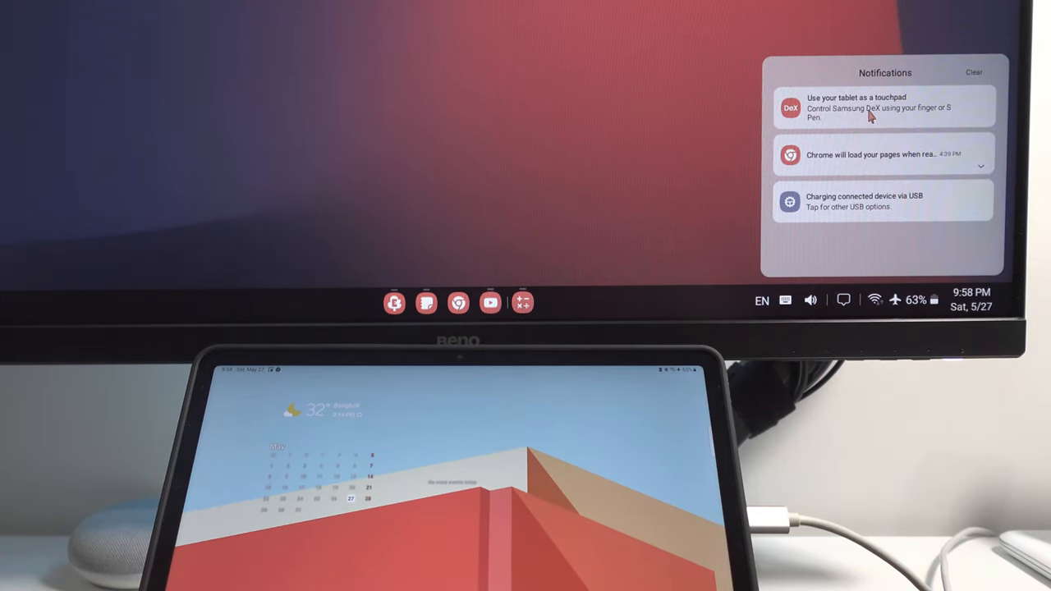
pyautogui.moveTo(860, 118)
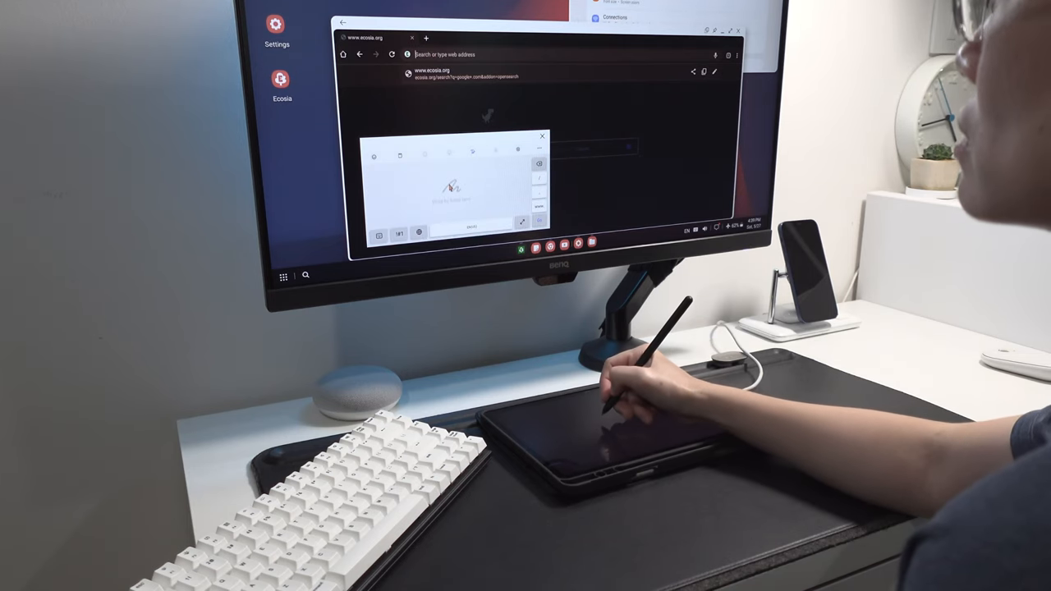
# Handwrite '1C' with the S Pen into Chrome's address bar via the writing pad.
pyautogui.write('1')
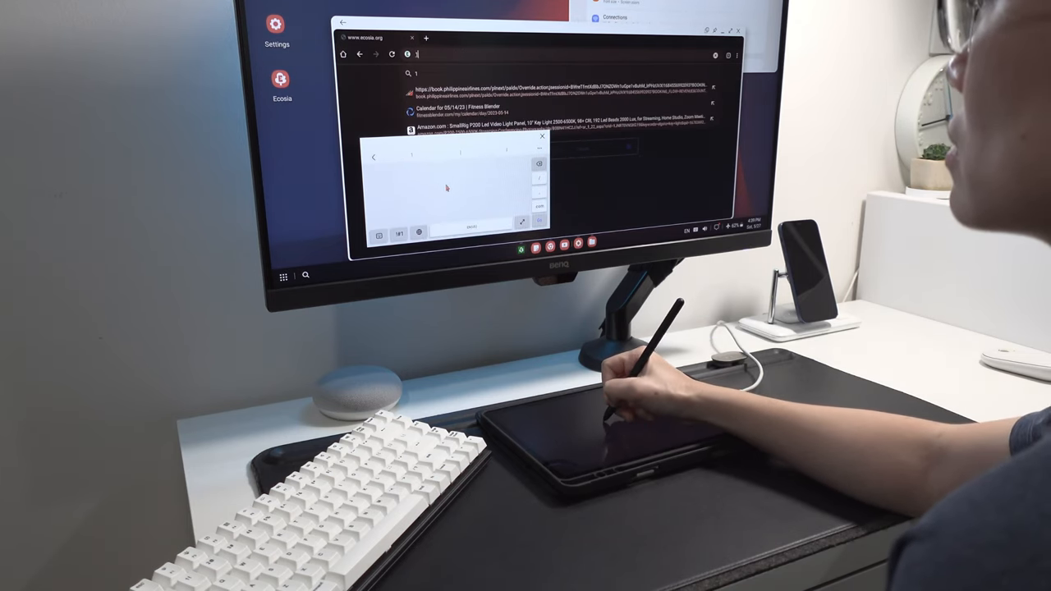
pyautogui.write('C')
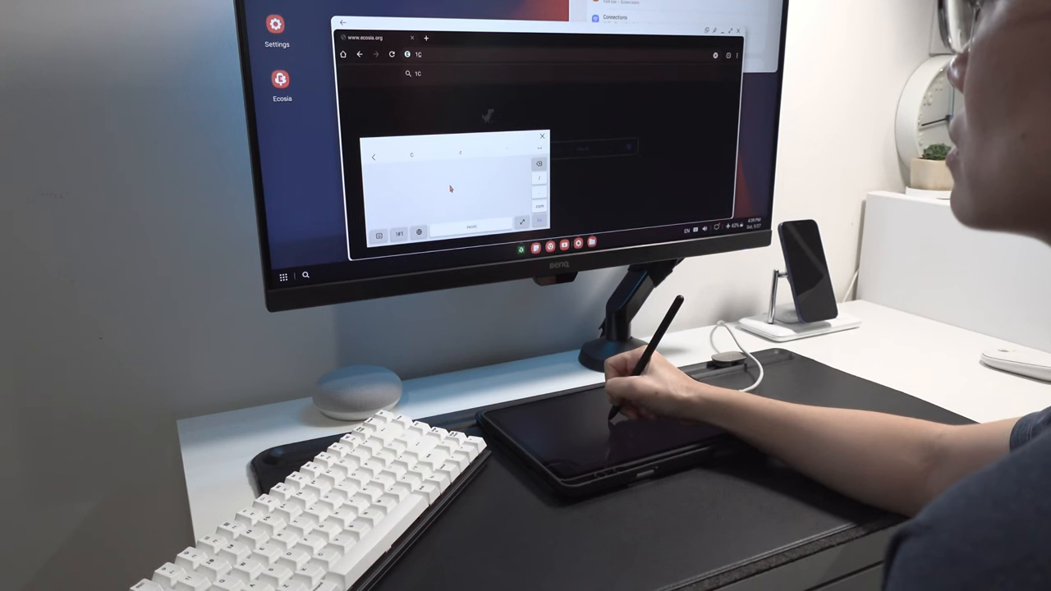
pyautogui.moveTo(439, 177); pyautogui.dragTo(463, 200)
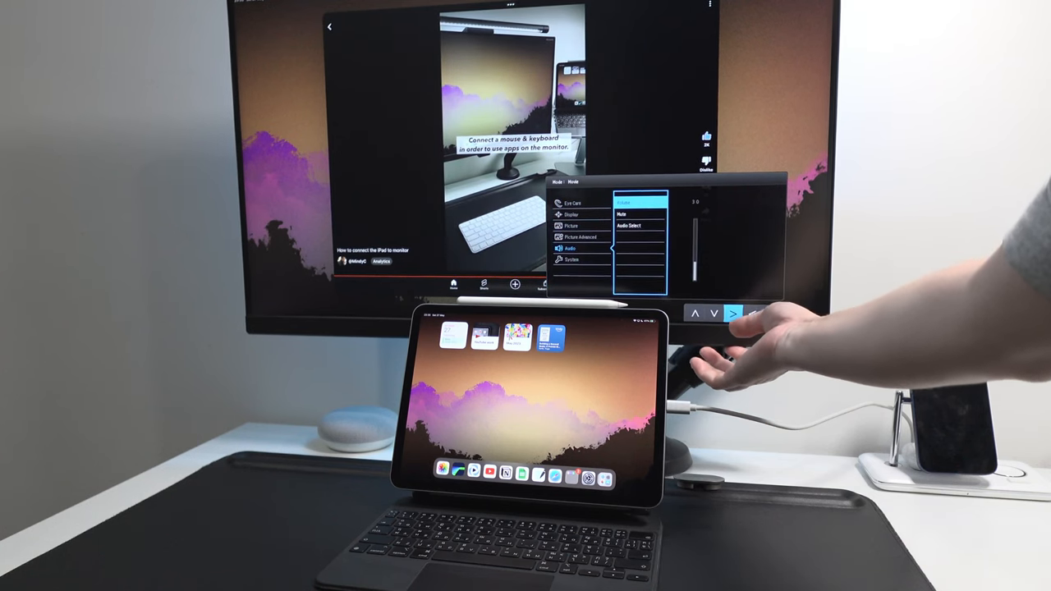
# Play a YouTube video on the monitor and bring up the monitor's own Audio OSD menu.
pyautogui.click(732, 313)
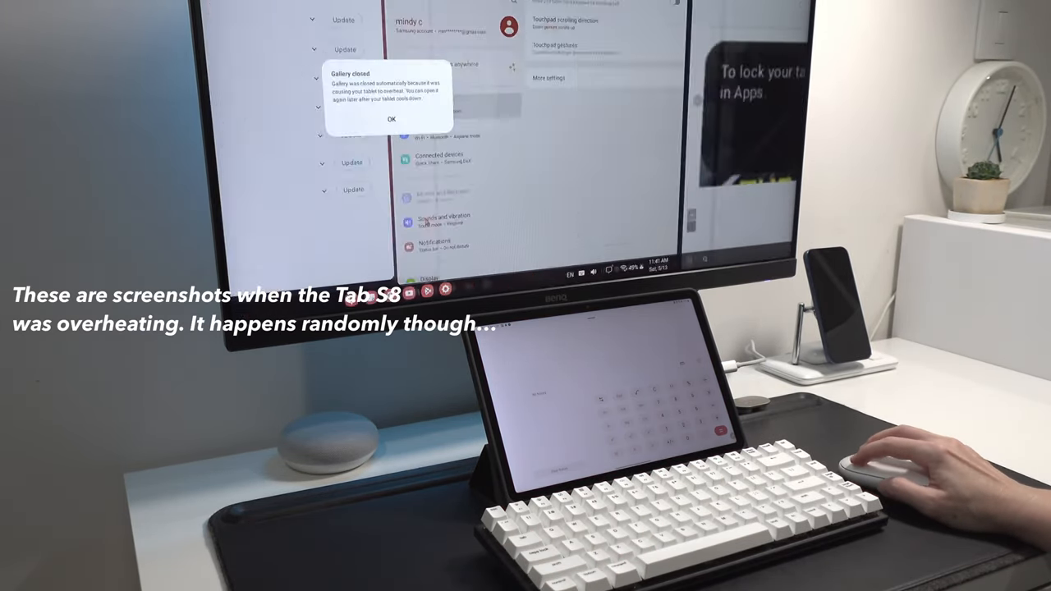
pyautogui.click(391, 118)
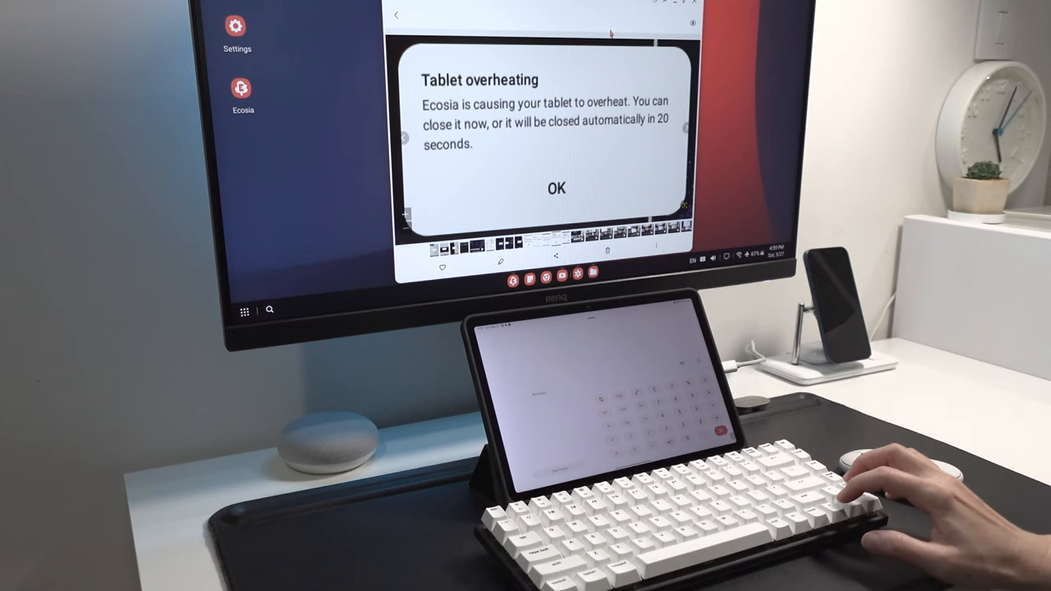
pyautogui.click(555, 187)
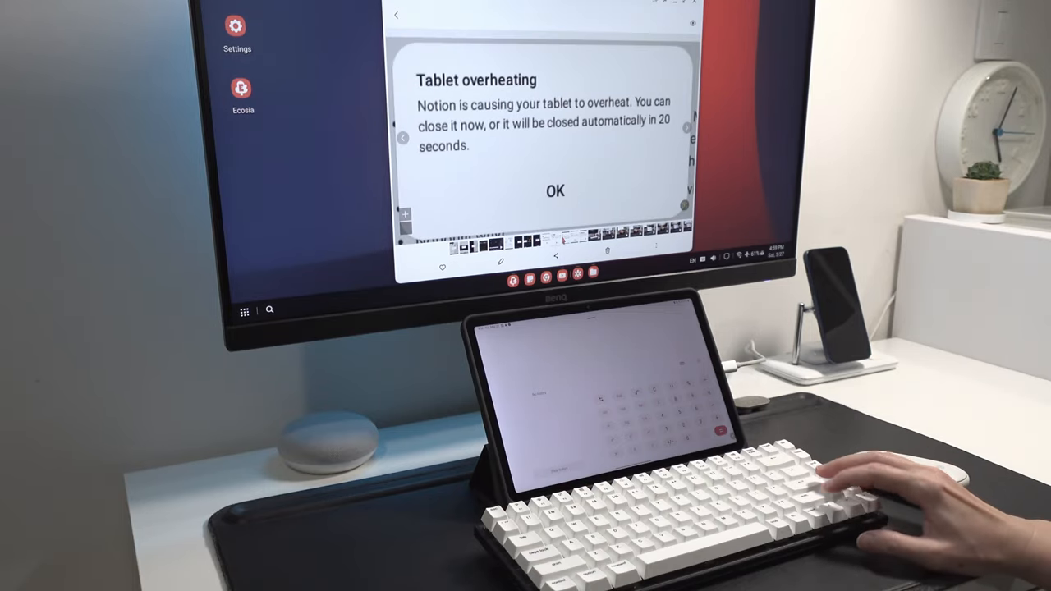
pyautogui.click(555, 190)
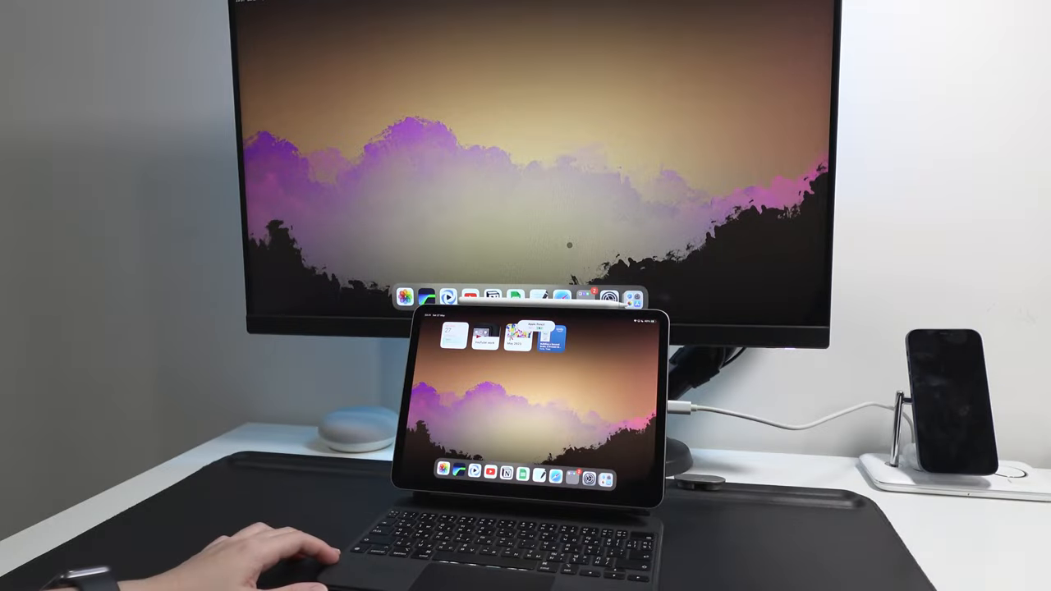